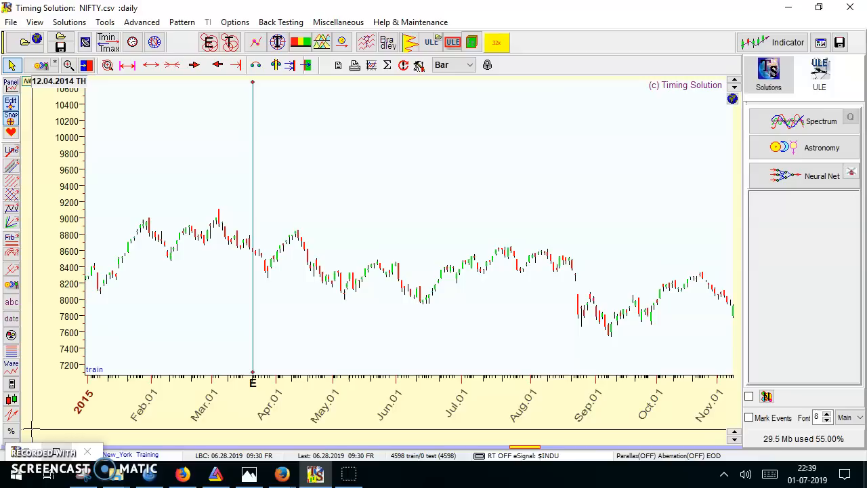
mouse_move(17, 460)
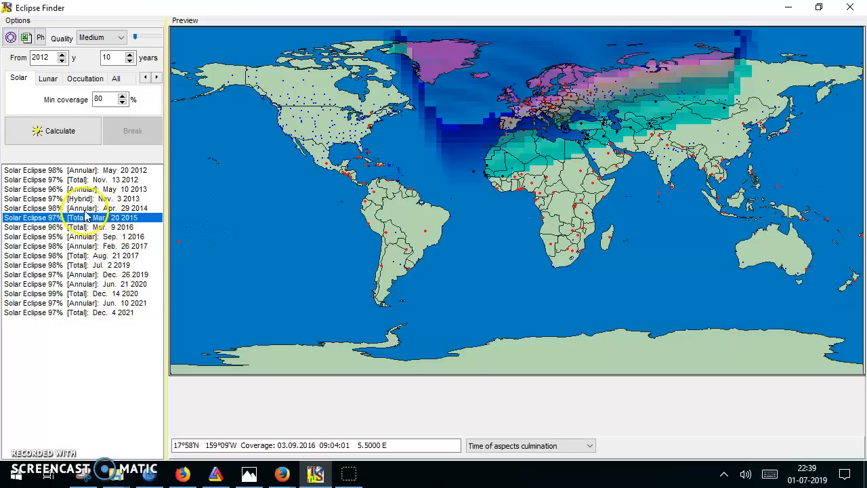
Step: Select the Apr. 29 2014 solar eclipse in the Eclipse Finder list
left_click(81, 208)
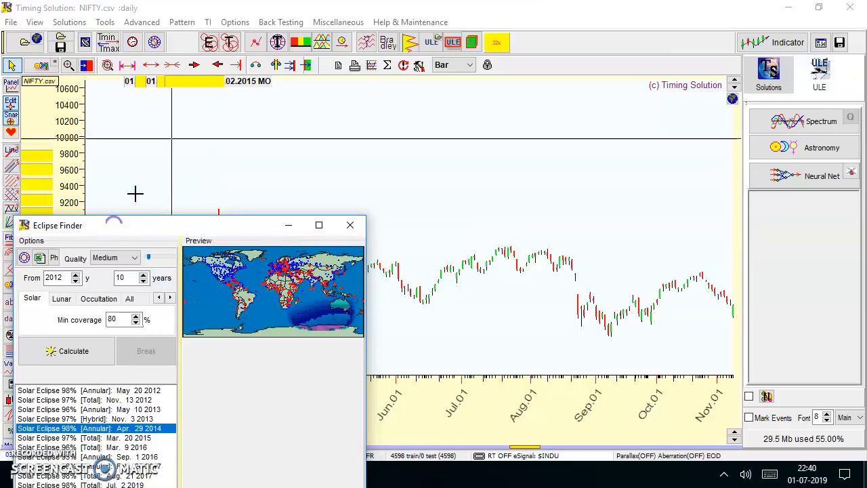
Step: Minimise Eclipse Finder, page the NIFTY chart three times forward into 2017, then twice back
left_click(350, 224)
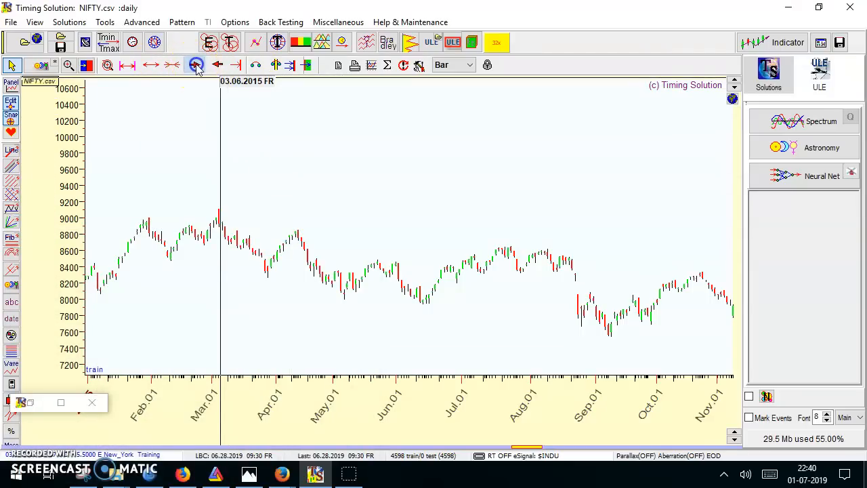
left_click(195, 65)
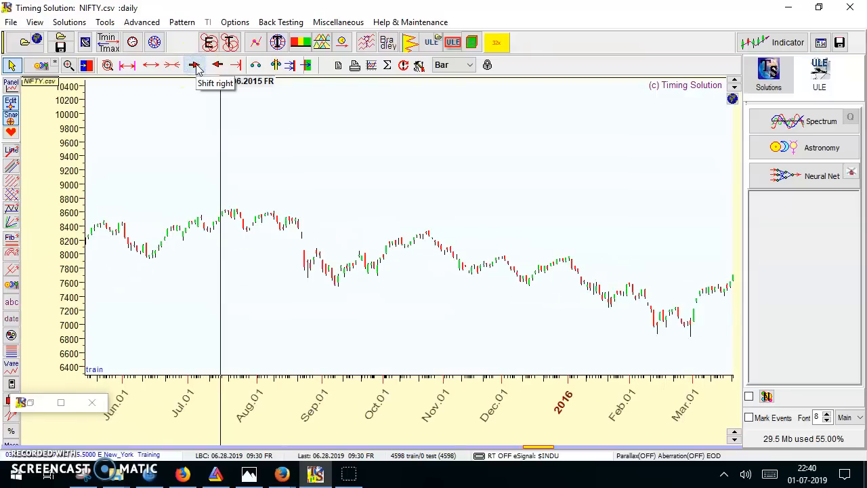
left_click(195, 64)
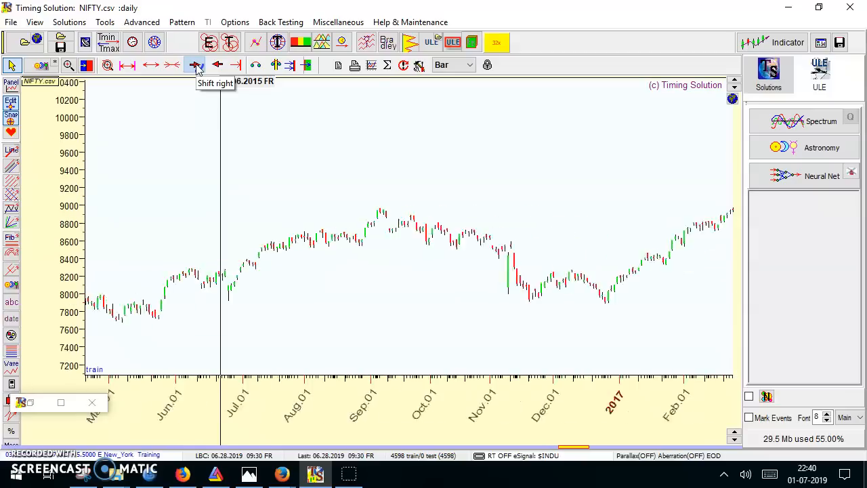
left_click(196, 64)
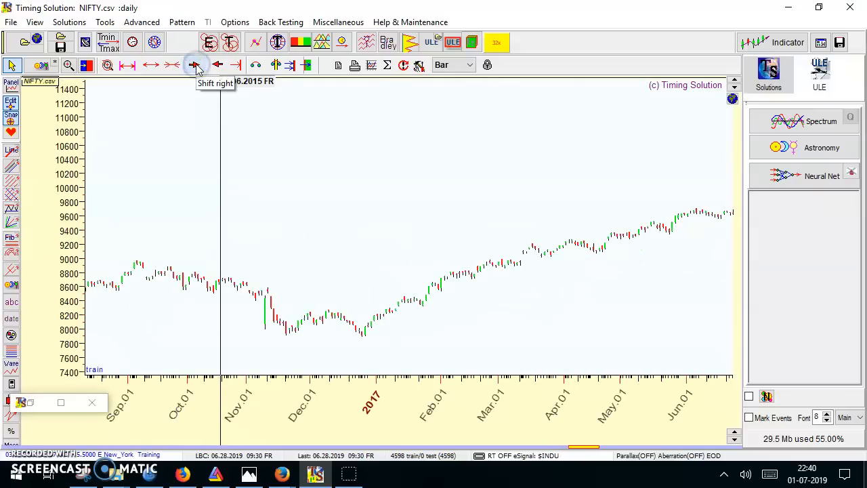
left_click(214, 64)
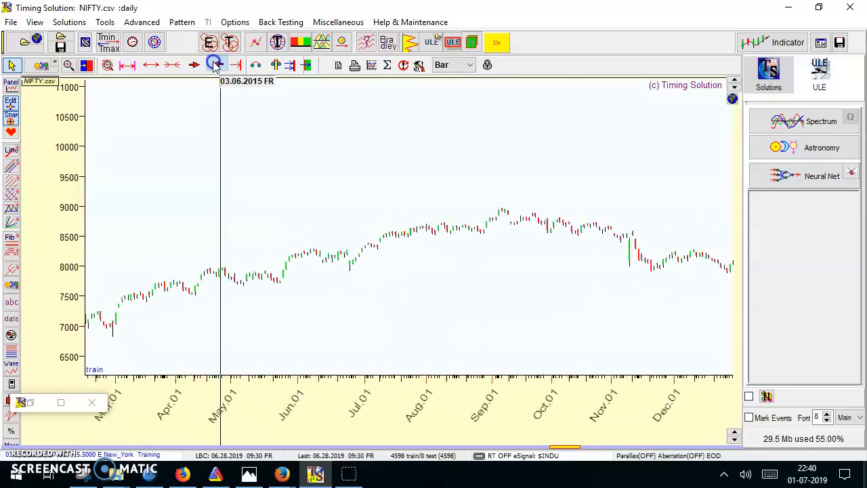
left_click(214, 64)
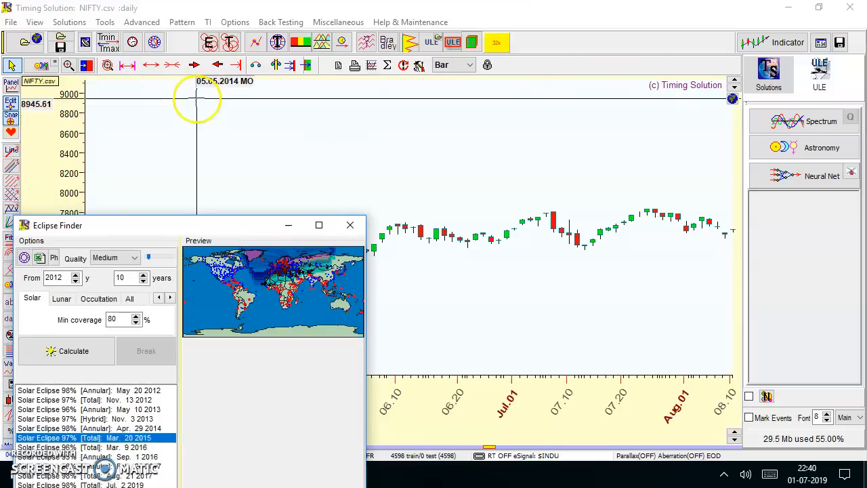
Step: Page the NIFTY chart forward until the 03.20.2015 eclipse marker appears
left_click(194, 64)
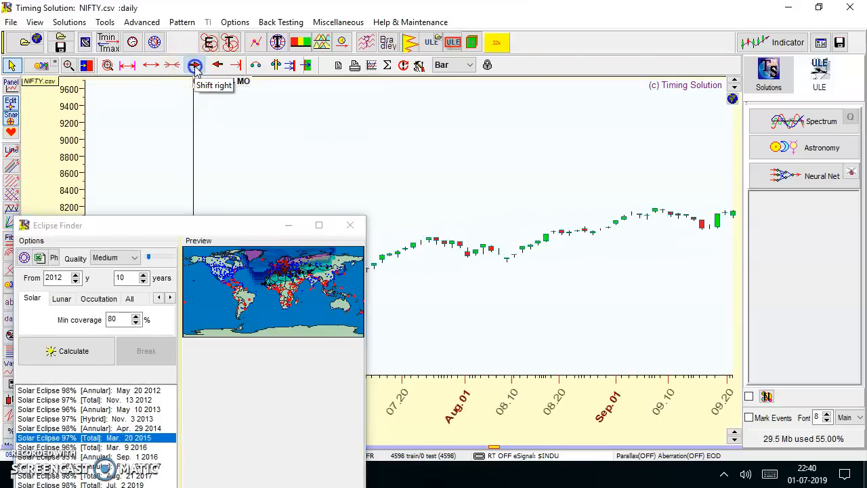
left_click(195, 64)
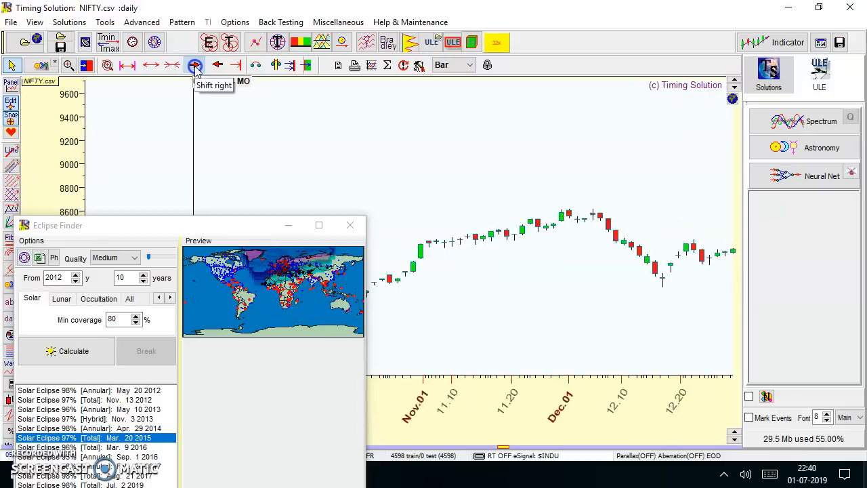
left_click(195, 65)
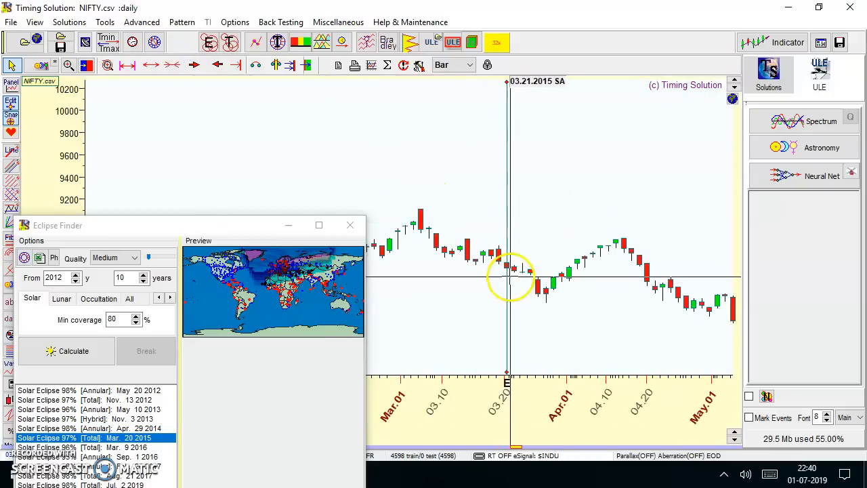
mouse_move(549, 305)
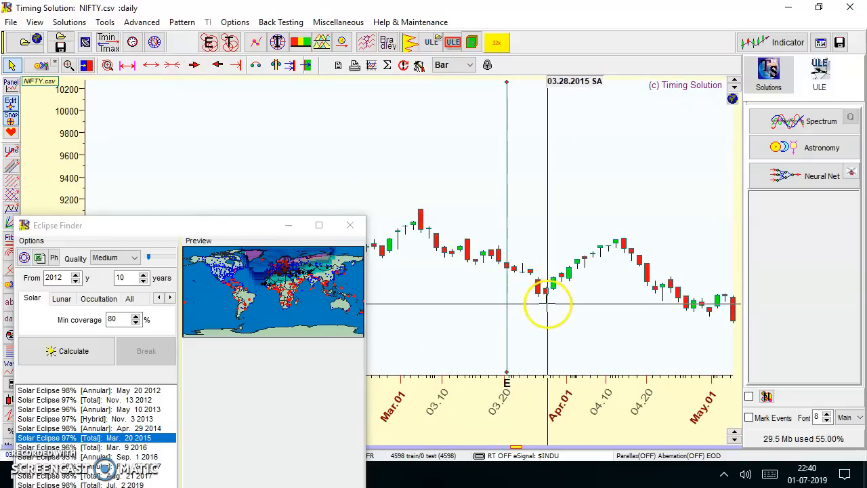
Step: Pick the Mar. 9 2016 eclipse and keep paging the chart toward 2016
left_click(95, 447)
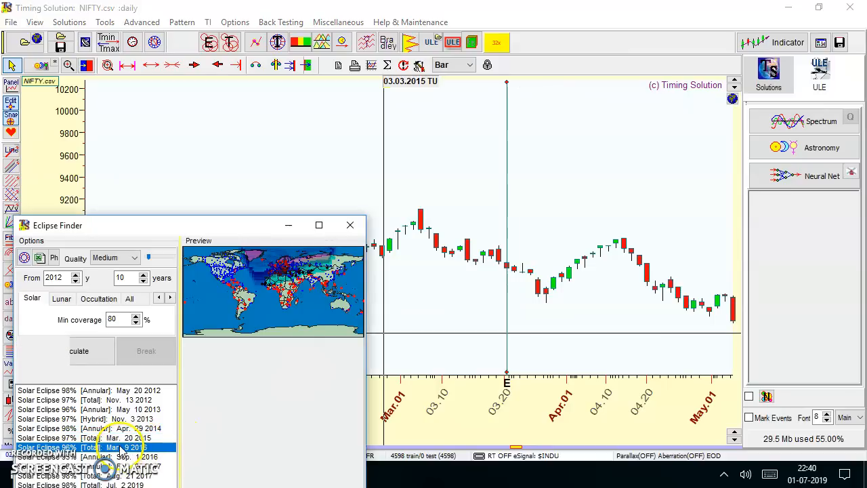
left_click(194, 65)
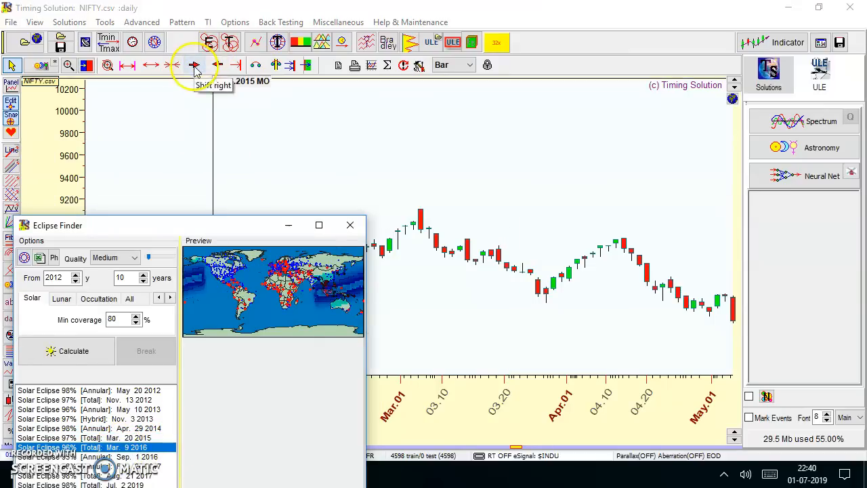
left_click(194, 64)
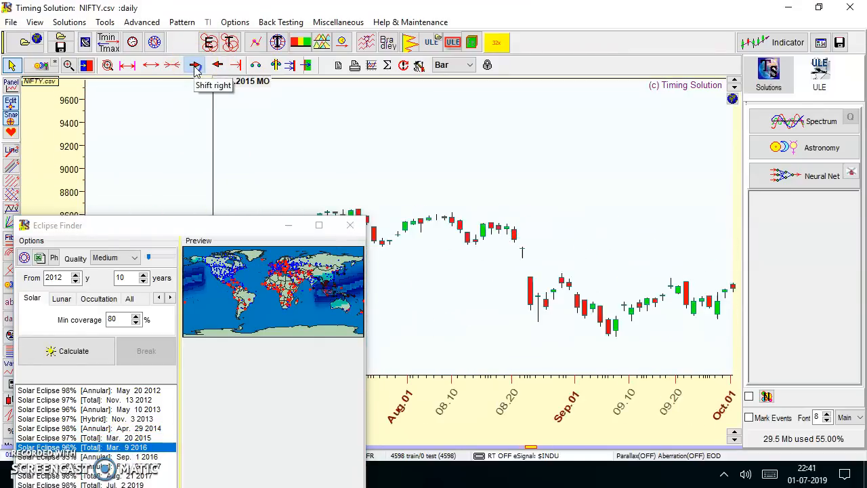
left_click(195, 64)
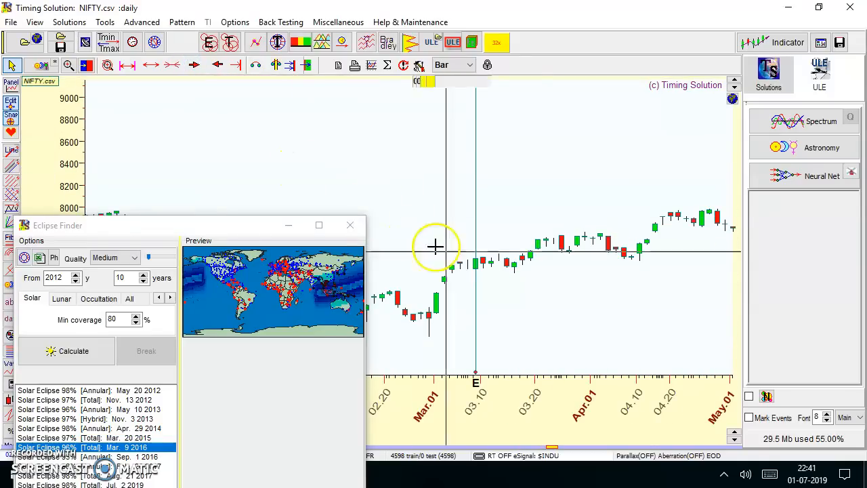
mouse_move(476, 268)
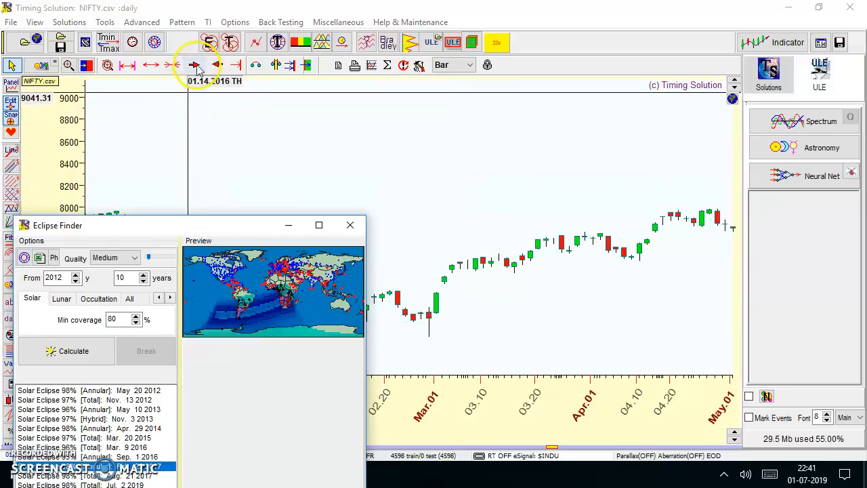
Step: Shift the NIFTY chart forward several months to show May through early July
left_click(195, 65)
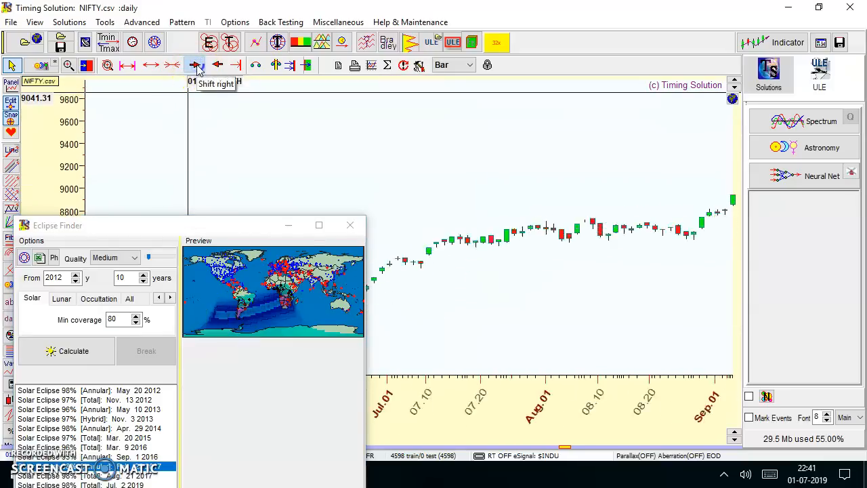
left_click(196, 64)
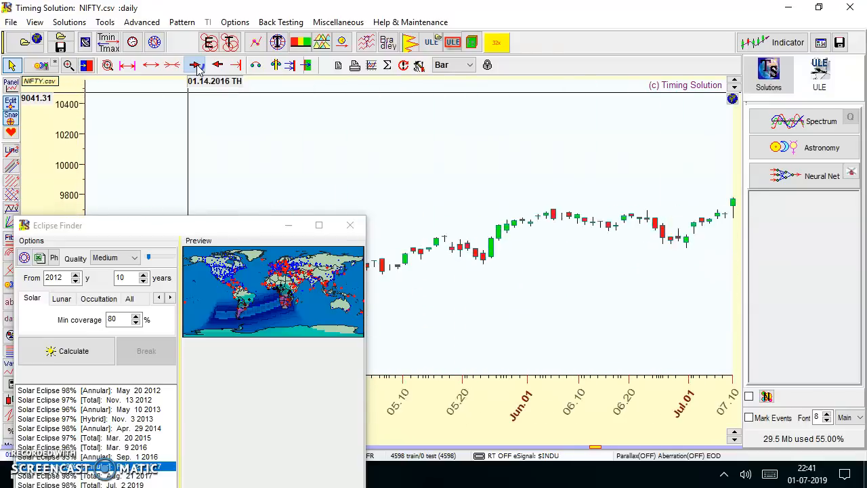
left_click(198, 64)
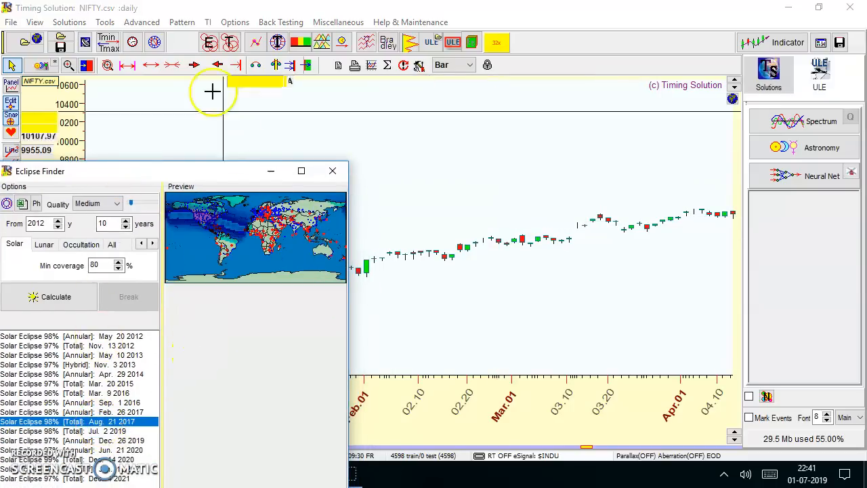
Step: Shift the NIFTY chart forward a few more months
left_click(194, 64)
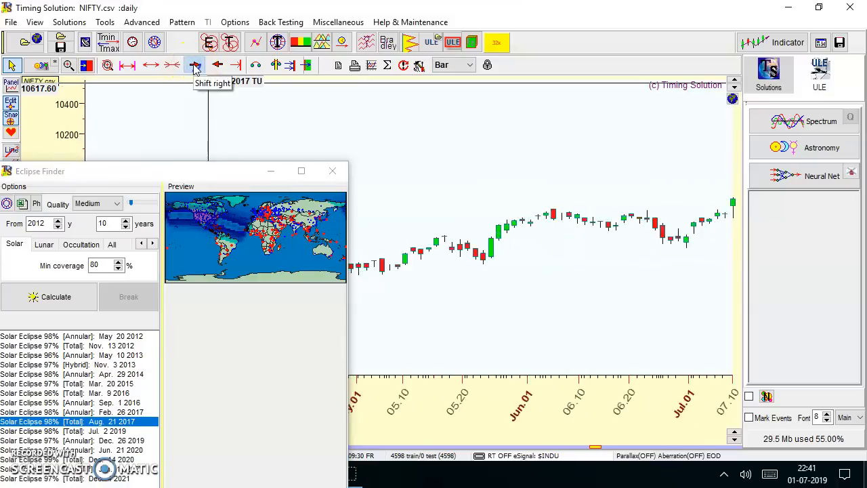
left_click(195, 65)
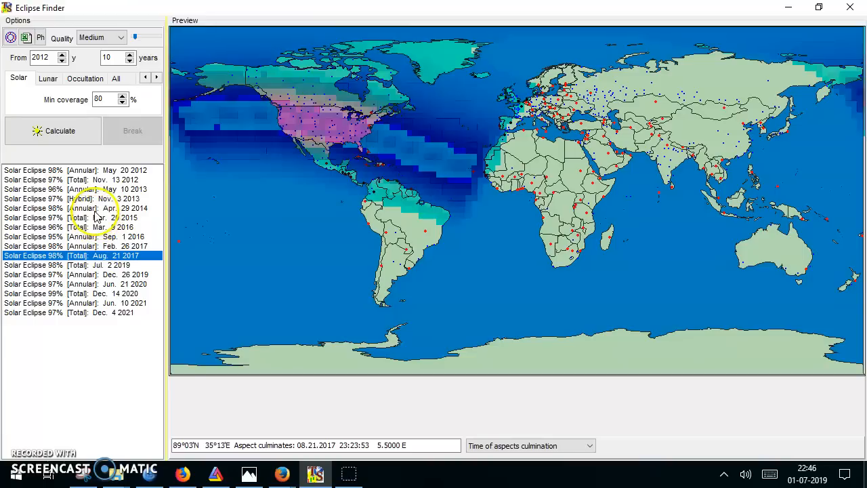
Step: Set Eclipse Finder aside and page the ^GSPC daily chart forward from early 2014
left_click(81, 216)
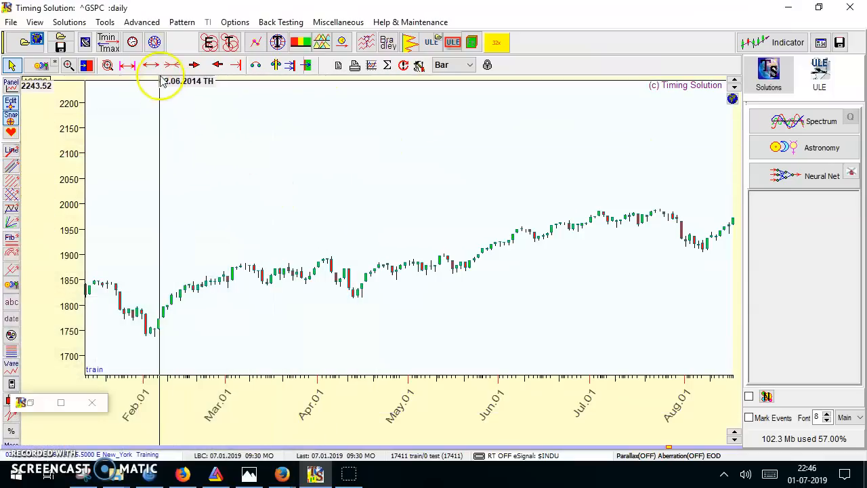
left_click(195, 64)
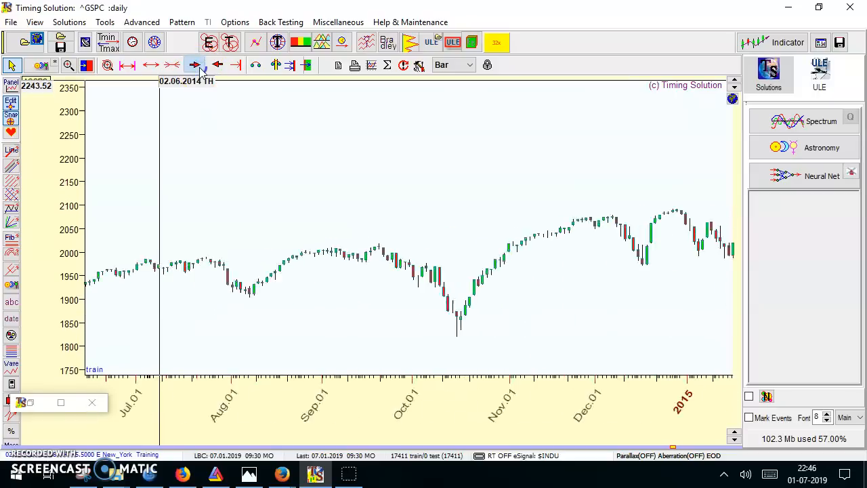
left_click(194, 64)
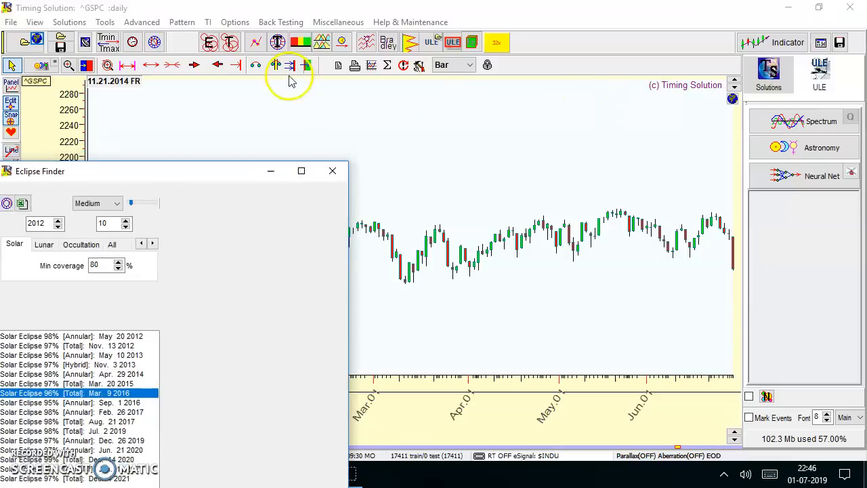
Step: Page the S&P 500 chart past the August sell-off to February–May
left_click(197, 64)
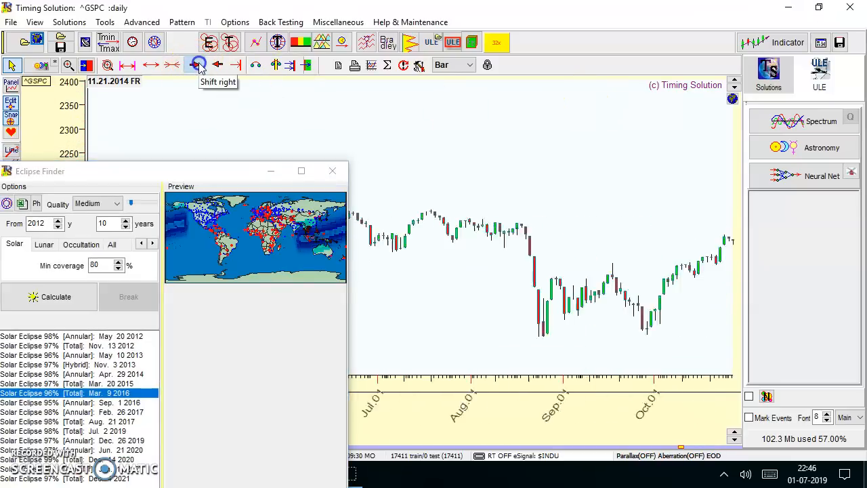
left_click(196, 64)
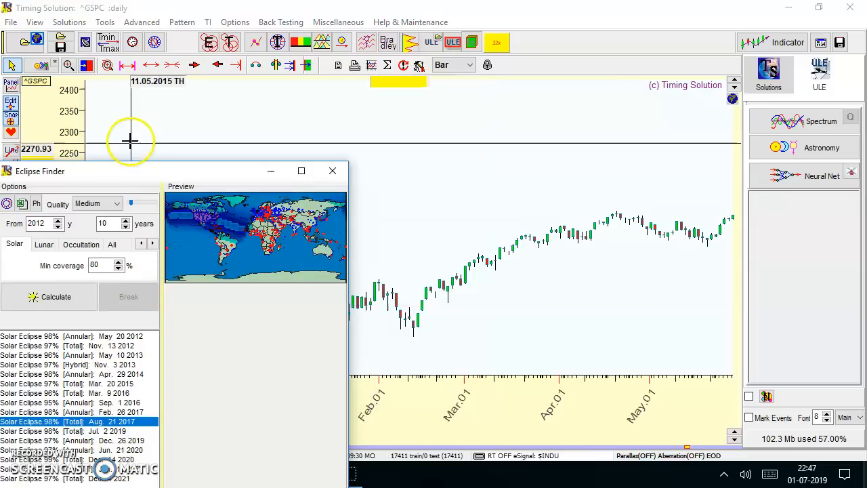
Step: Page the S&P 500 chart to the Aug 2017 eclipse marker, then jump to July 2019
left_click(201, 64)
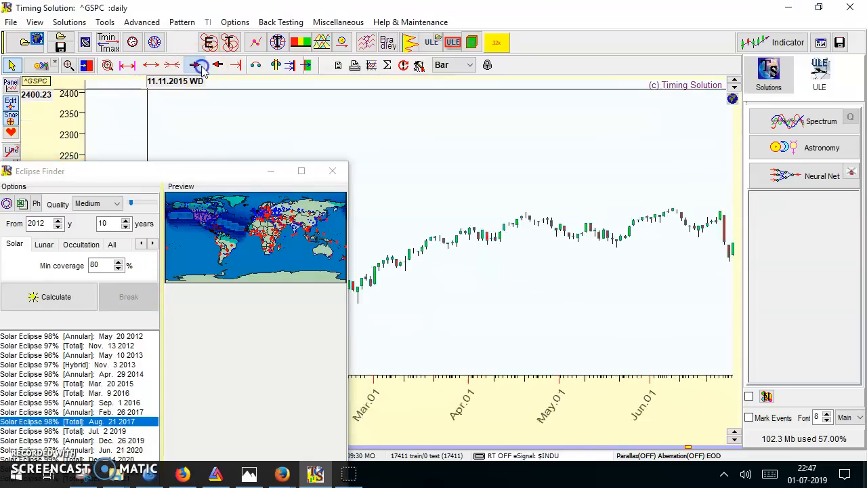
left_click(194, 64)
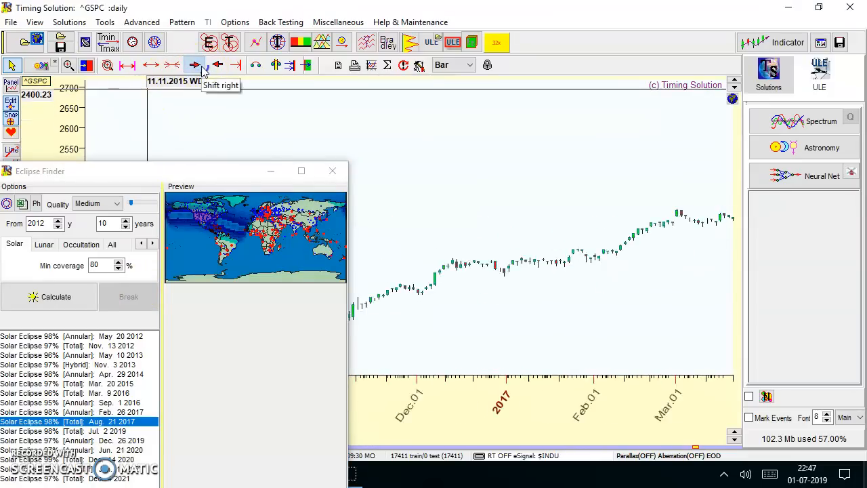
left_click(201, 64)
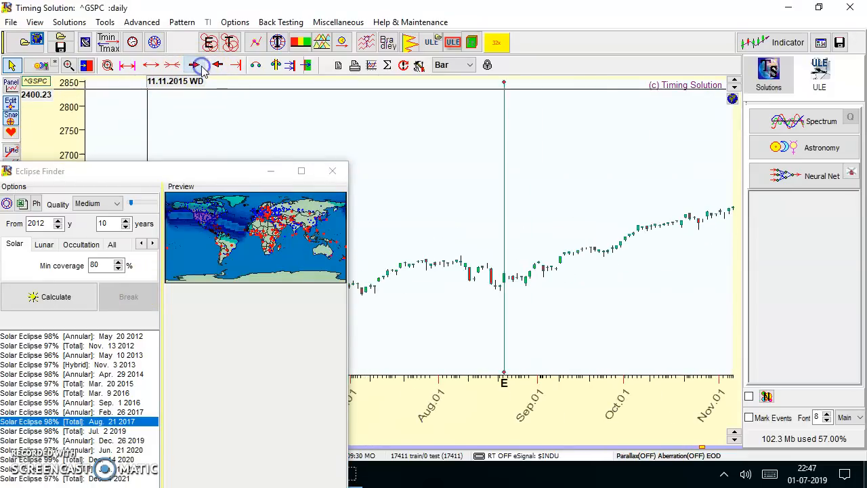
left_click(200, 65)
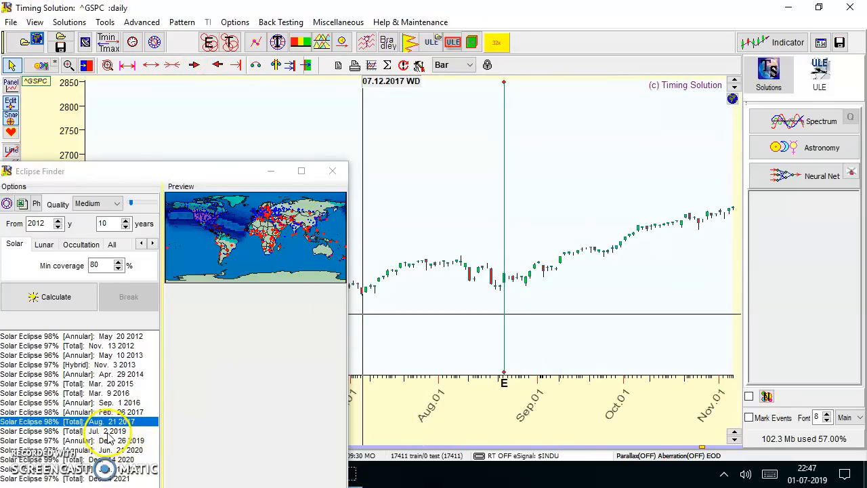
left_click(235, 65)
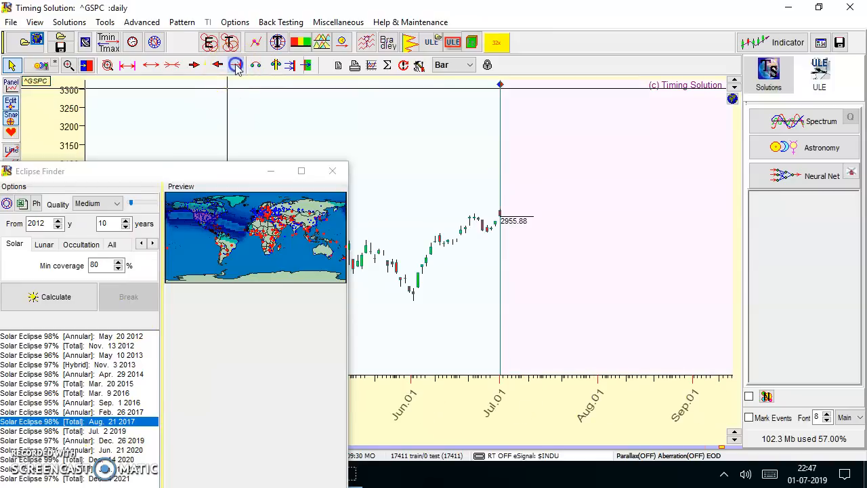
mouse_move(521, 222)
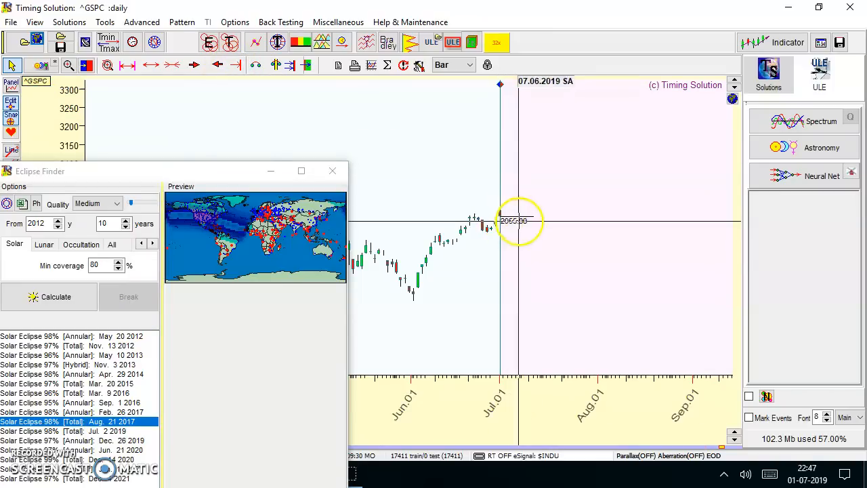